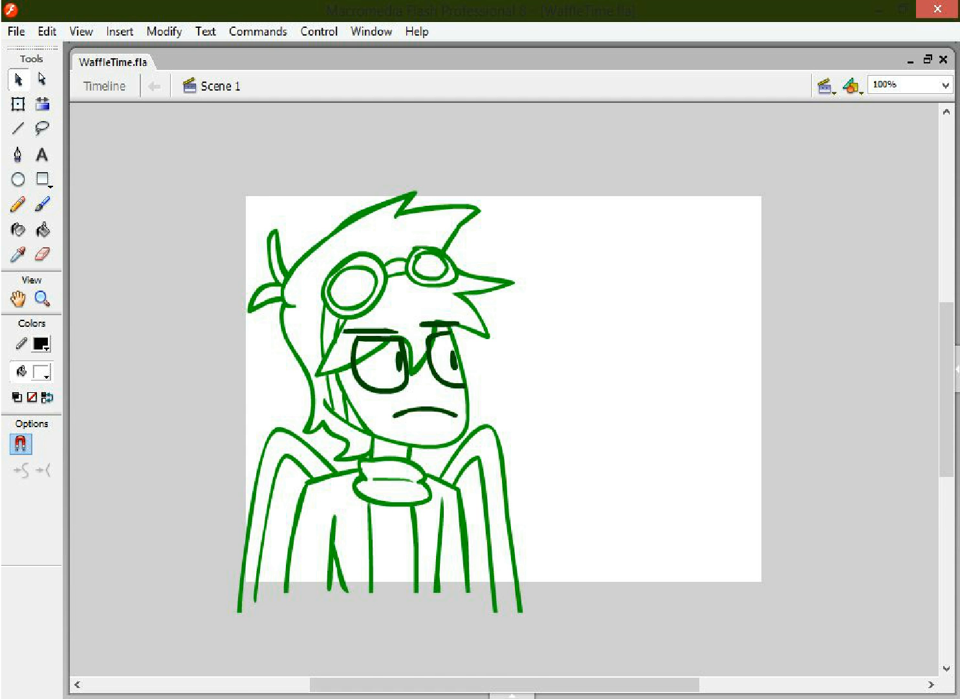
- Show the WaffleTime timeline and move the playhead to frame 717 to scrub the audio
left_click(102, 85)
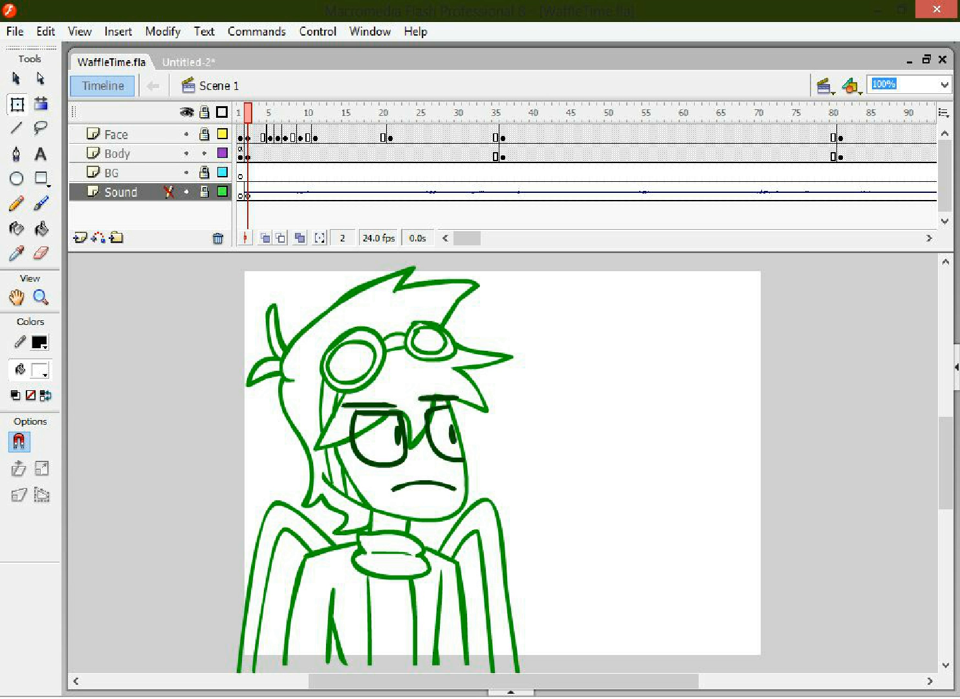
left_click(121, 191)
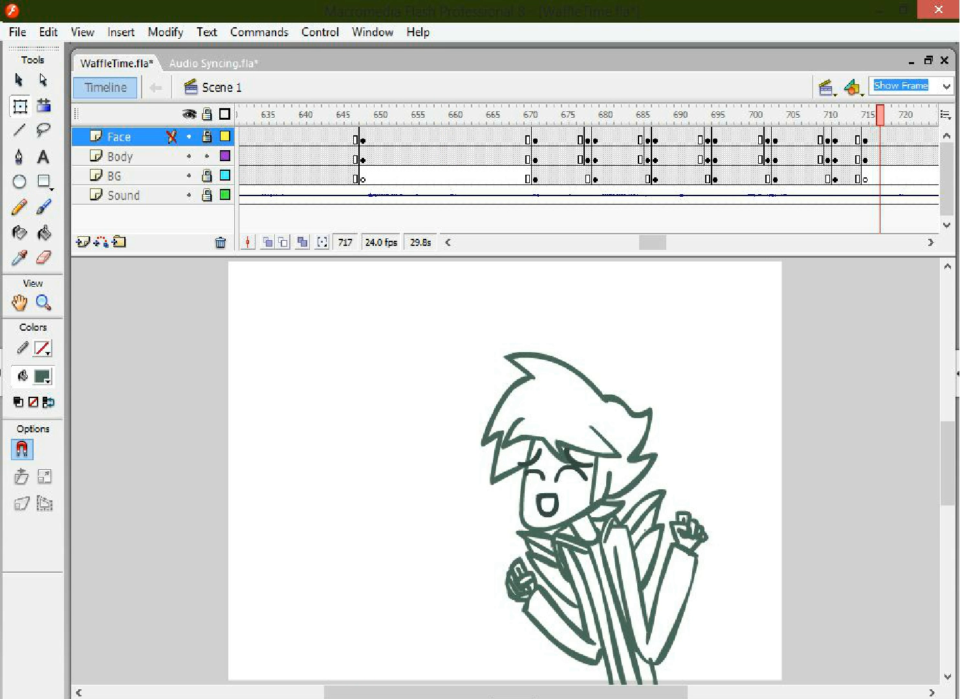
- Jump between frames 659 and 717 to check sync, ending on frame 659's laughing pose
left_click(447, 114)
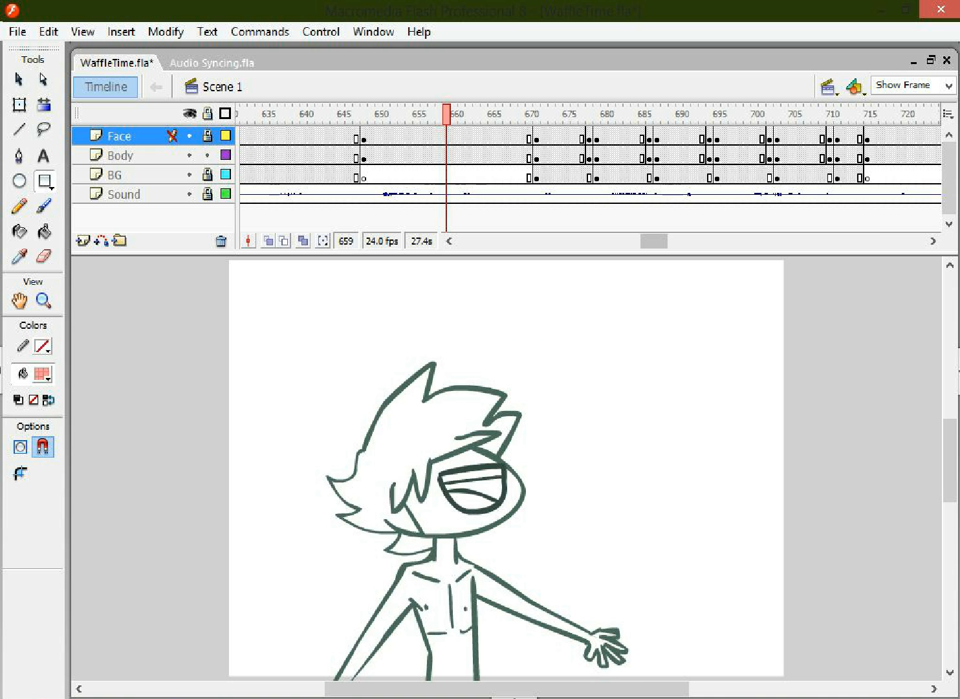
left_click(878, 114)
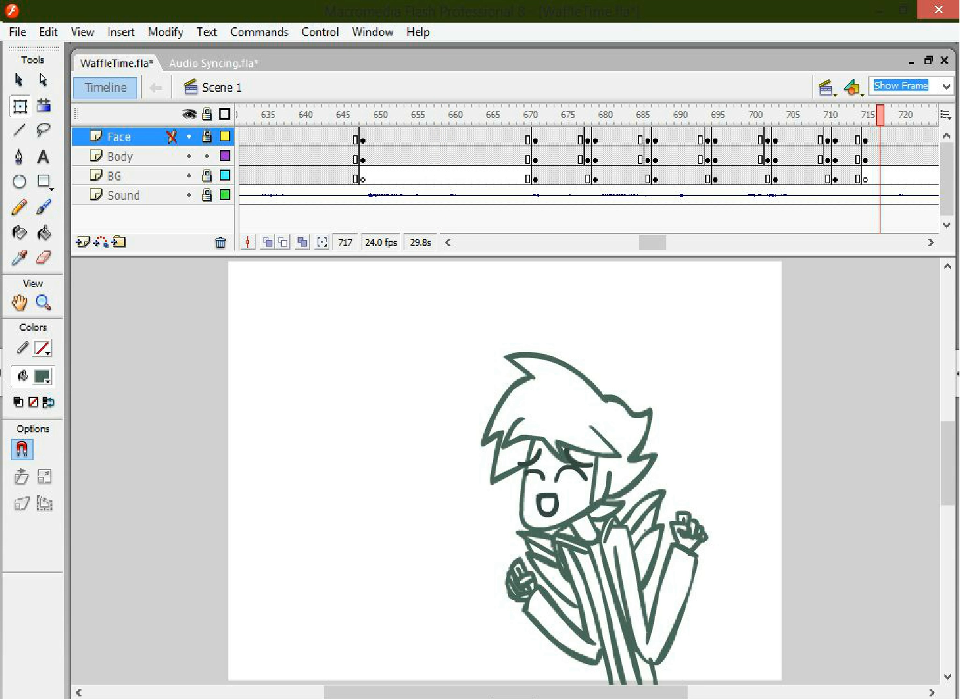
left_click(445, 114)
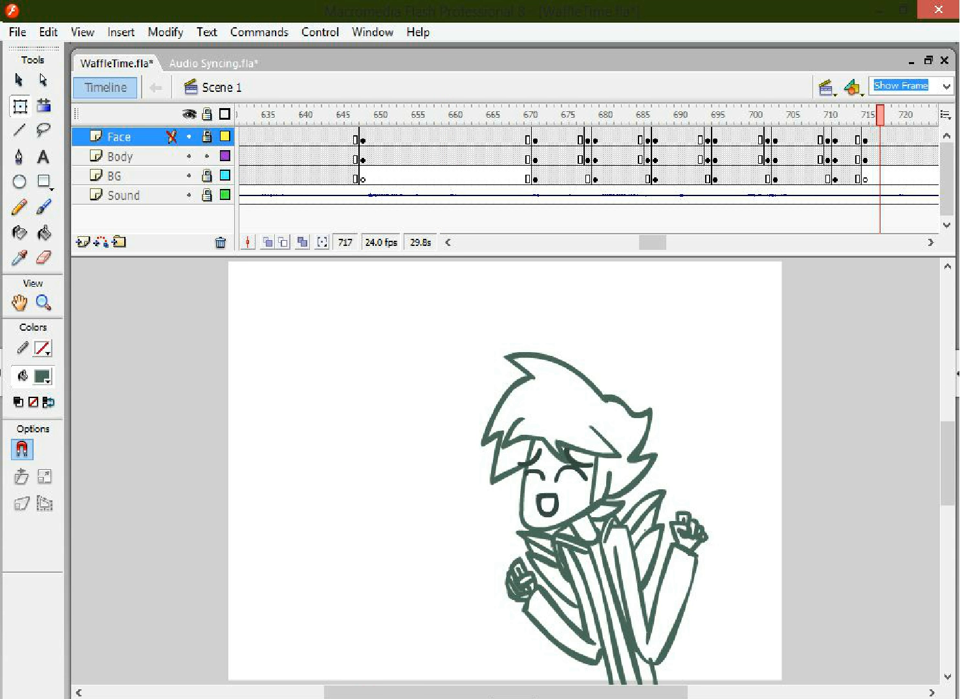
left_click(445, 114)
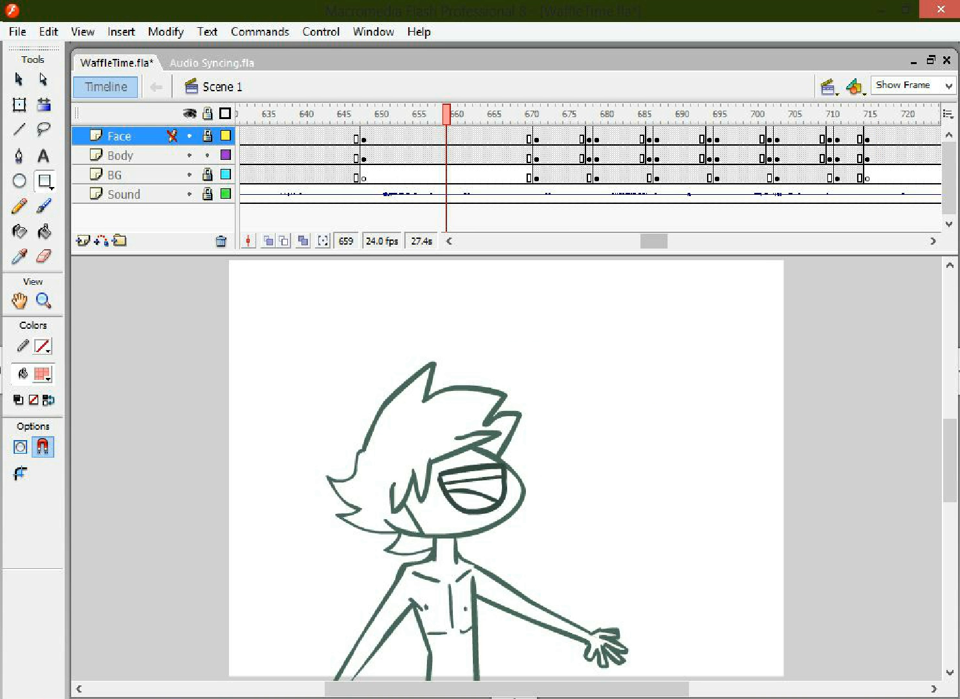